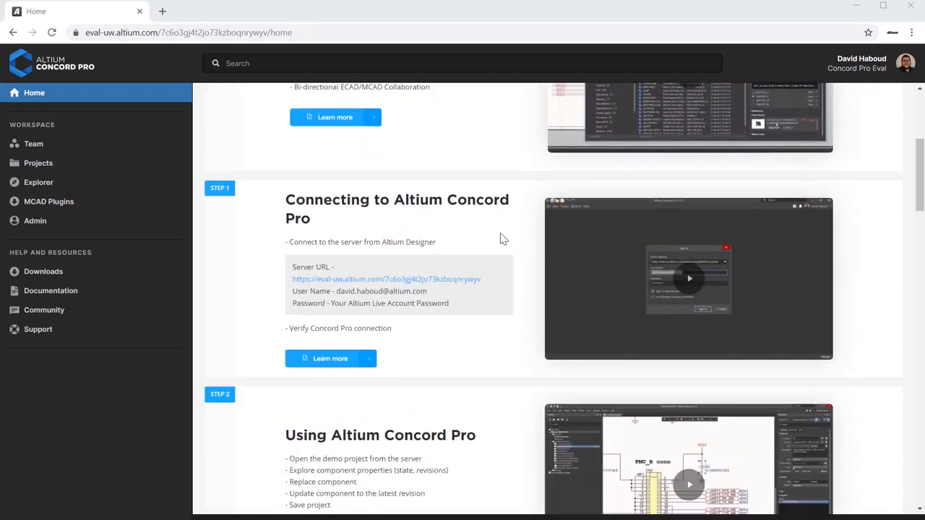
- Scroll down the Home page to review the evaluation Step cards
scroll("down", 3)
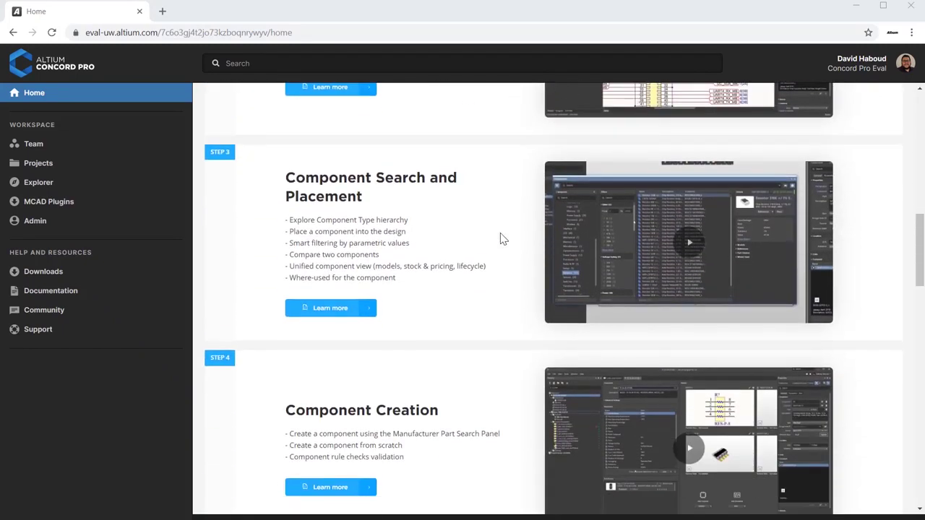
scroll("down", 3)
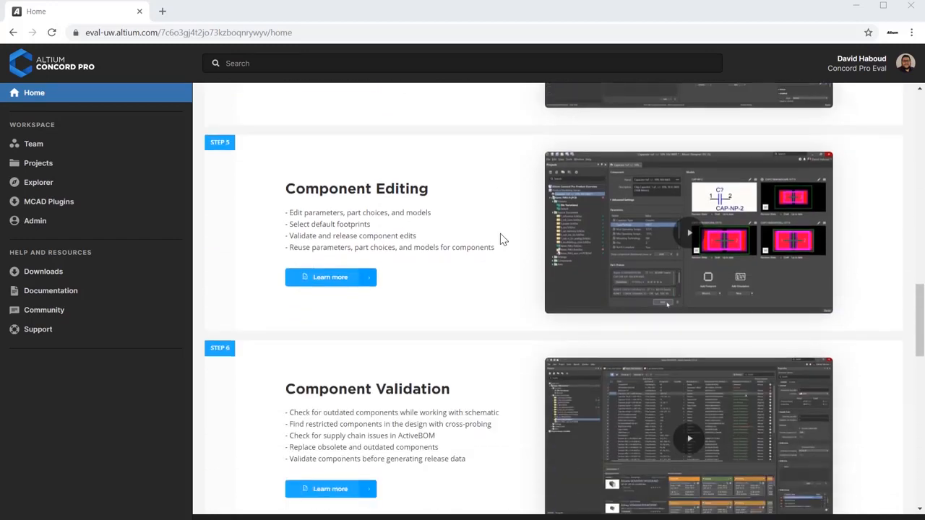
scroll("down", 3)
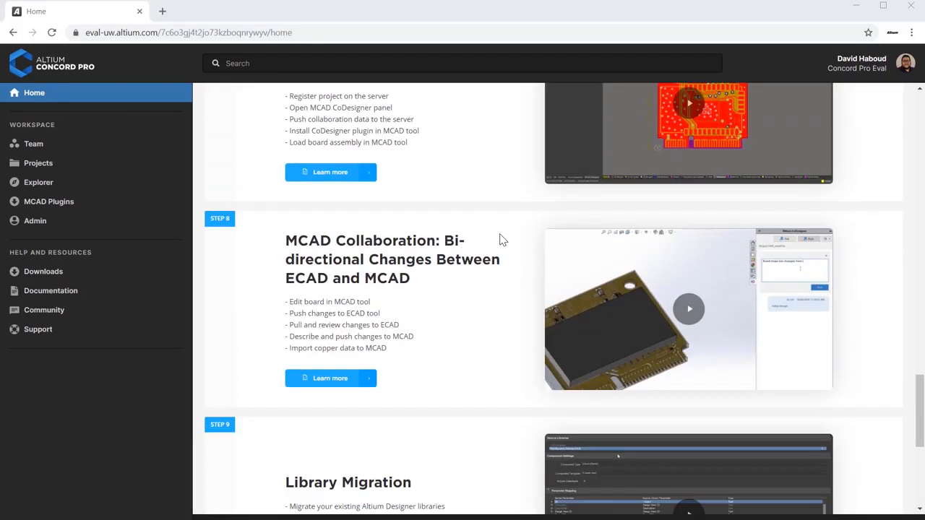
scroll("down", 3)
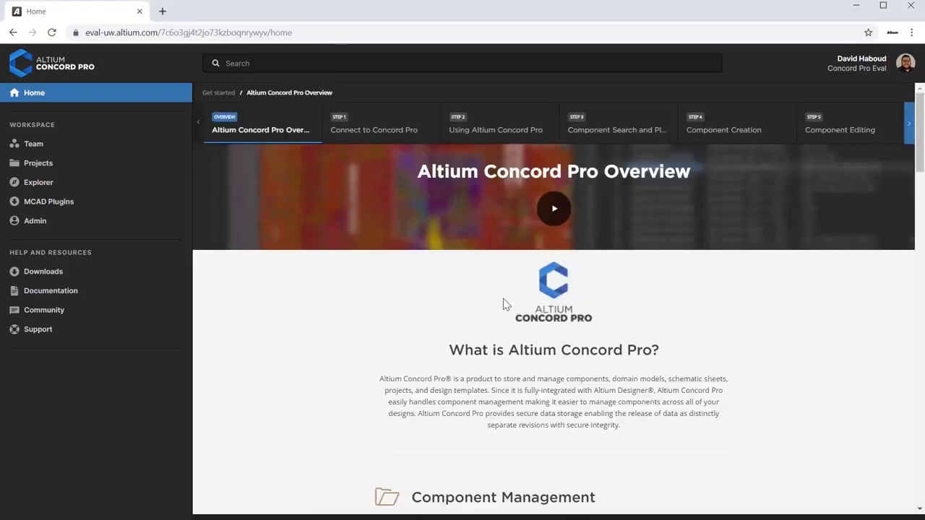
- Play and close the overview video, then open the Library Migration step
left_click(554, 208)
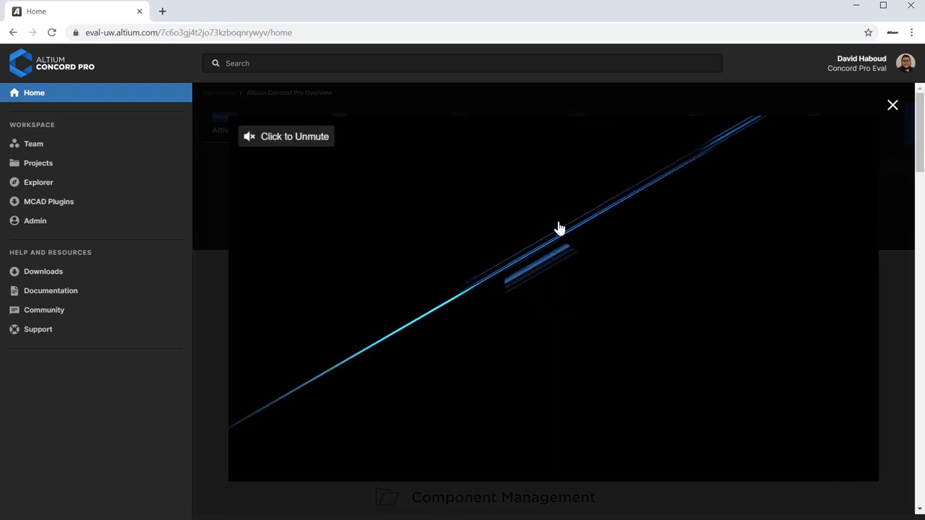
left_click(892, 105)
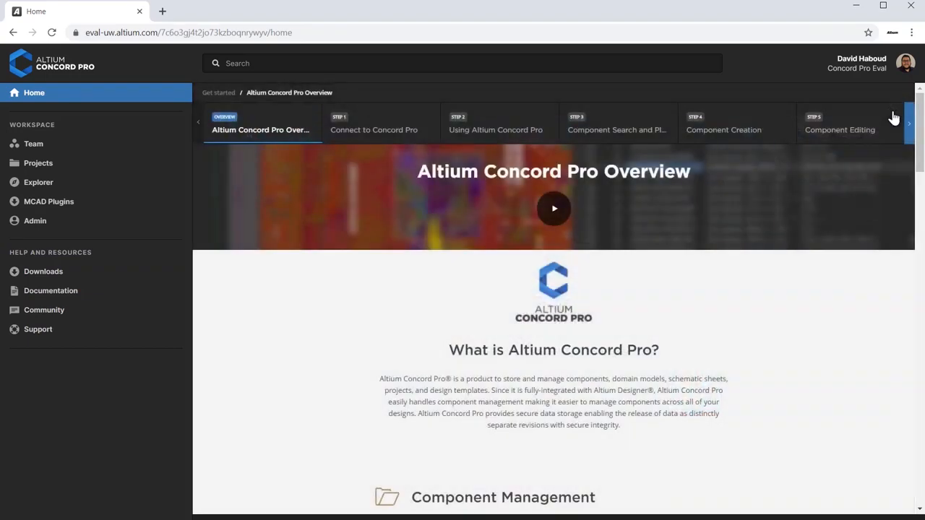
left_click(910, 123)
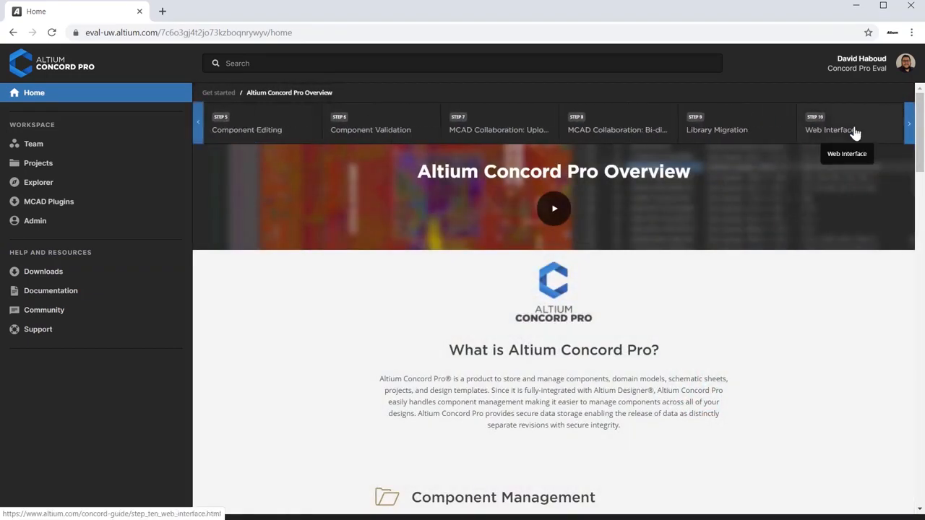
left_click(716, 123)
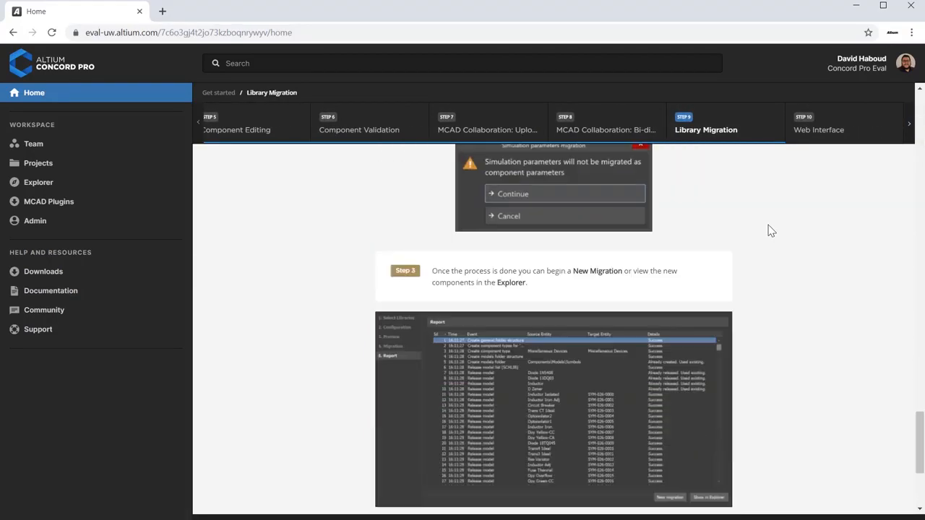
- Advance to the Step 10 Web Interface page and head to Team
scroll("down", 3)
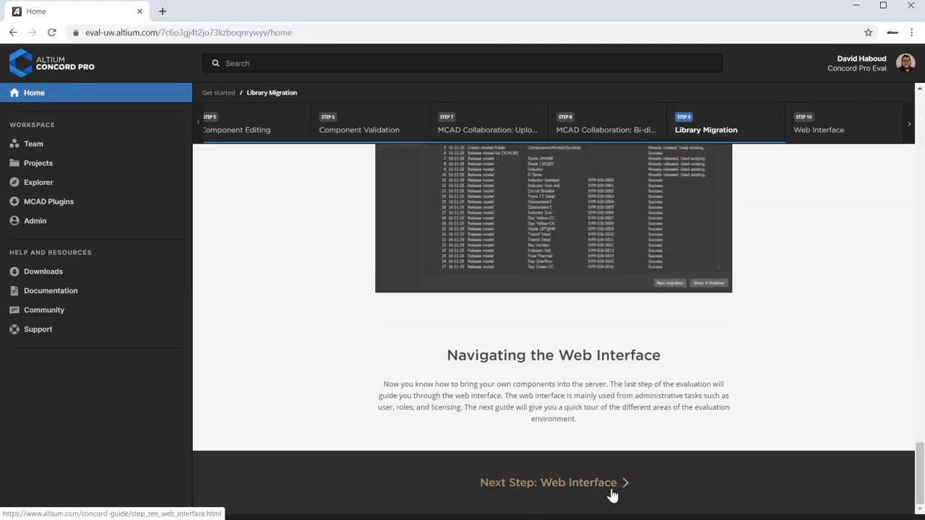
left_click(552, 483)
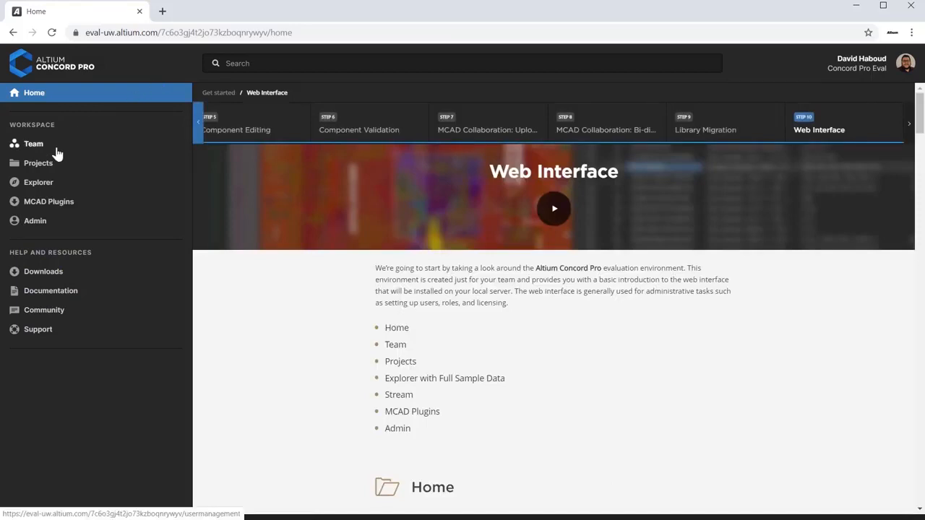
left_click(34, 143)
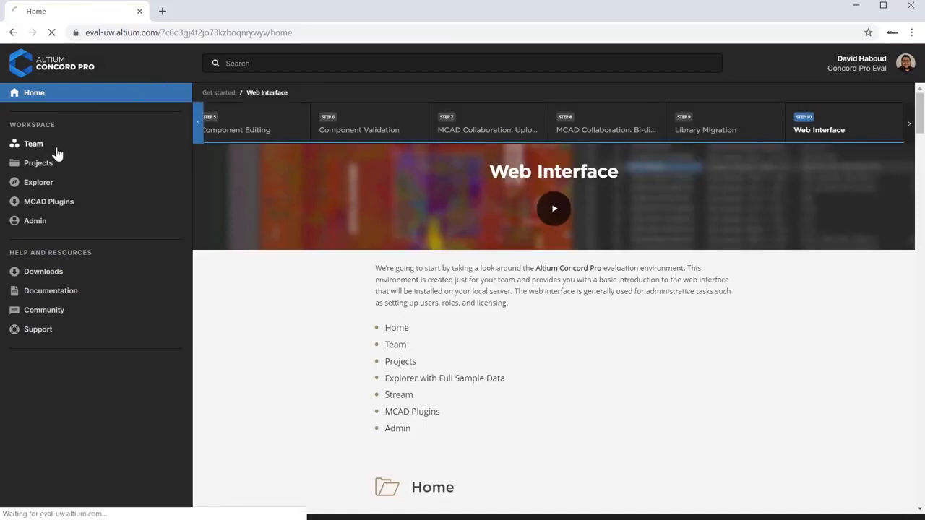
left_click(34, 143)
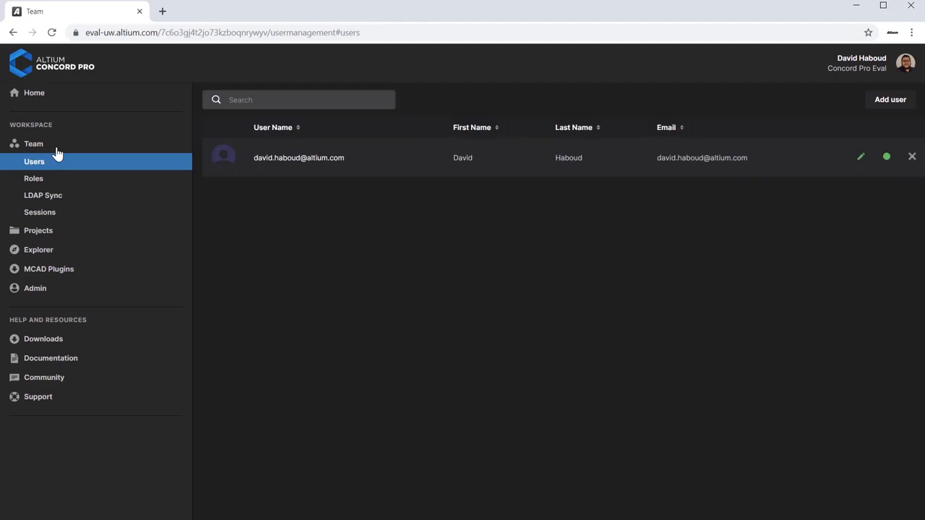
mouse_move(523, 184)
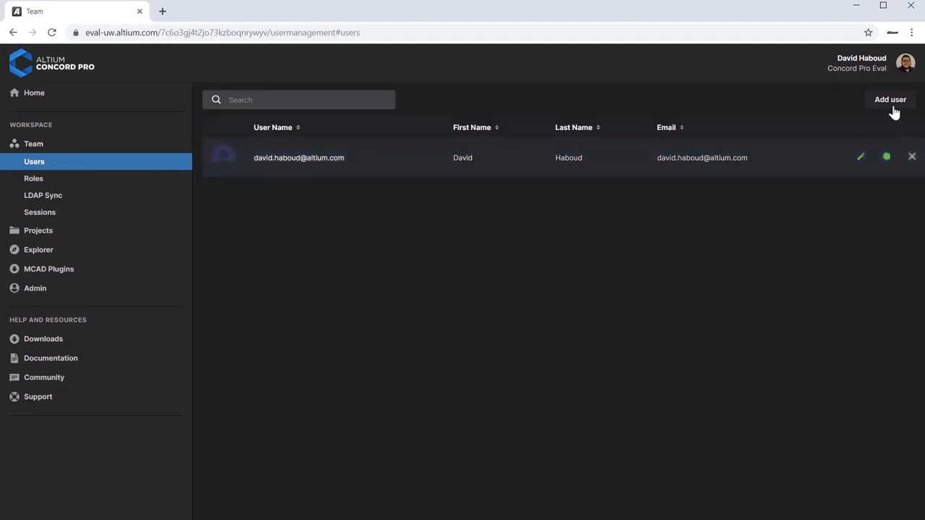
left_click(890, 99)
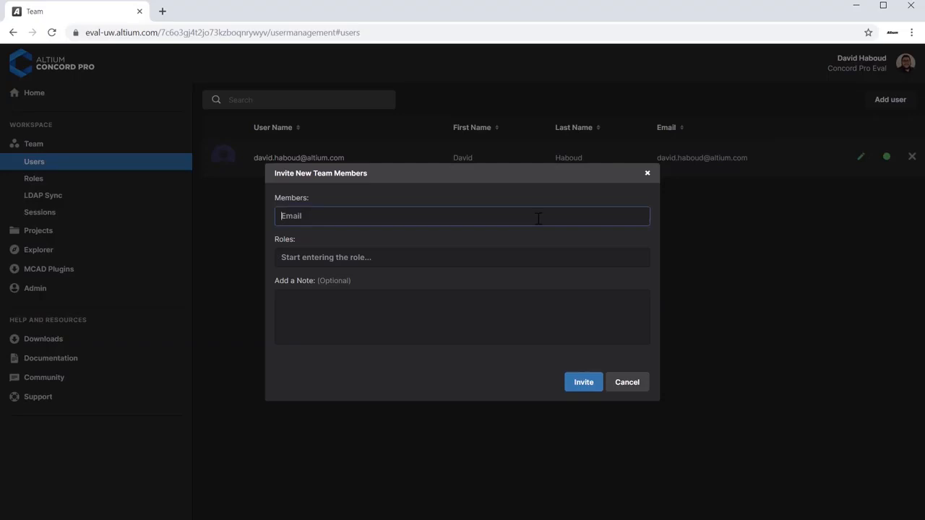
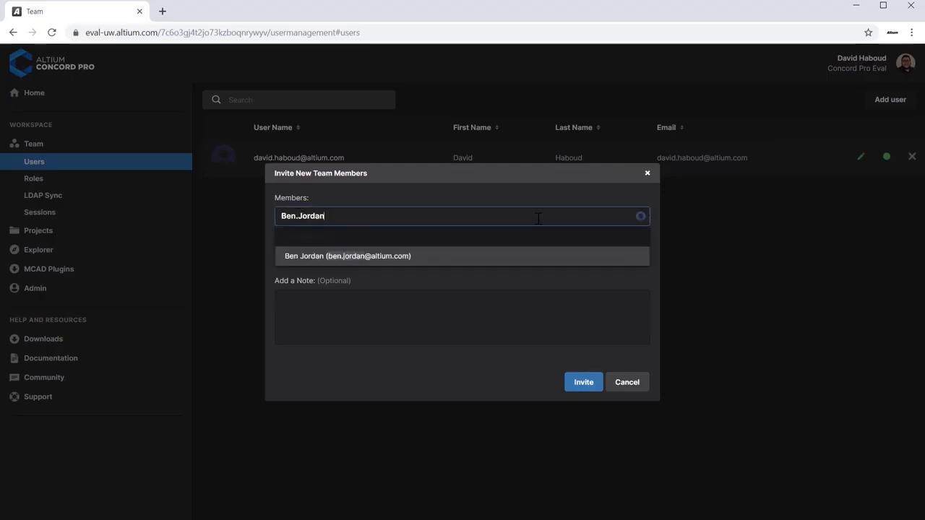
left_click(347, 256)
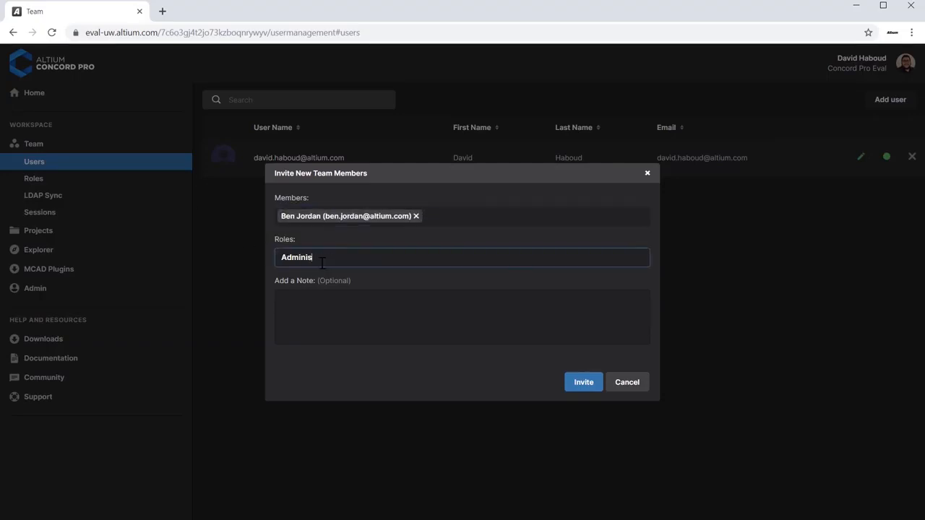
left_click(583, 381)
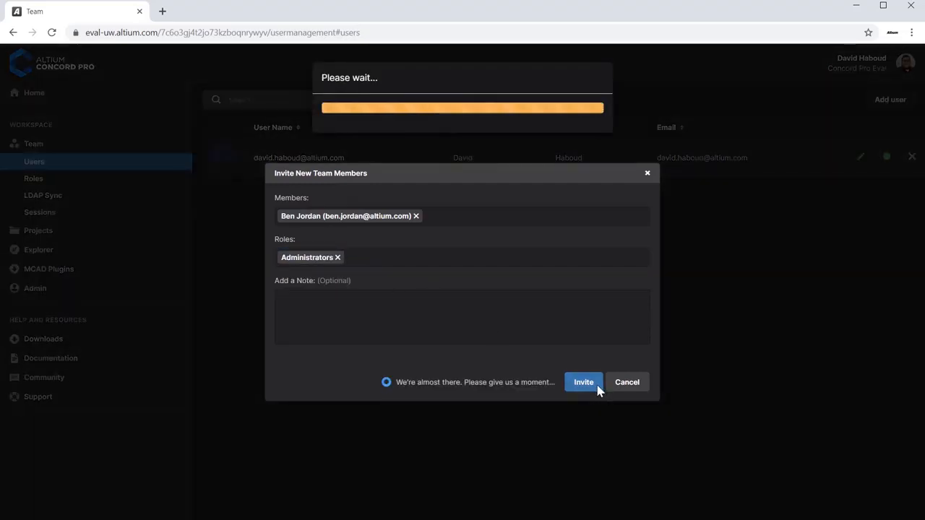
left_click(583, 382)
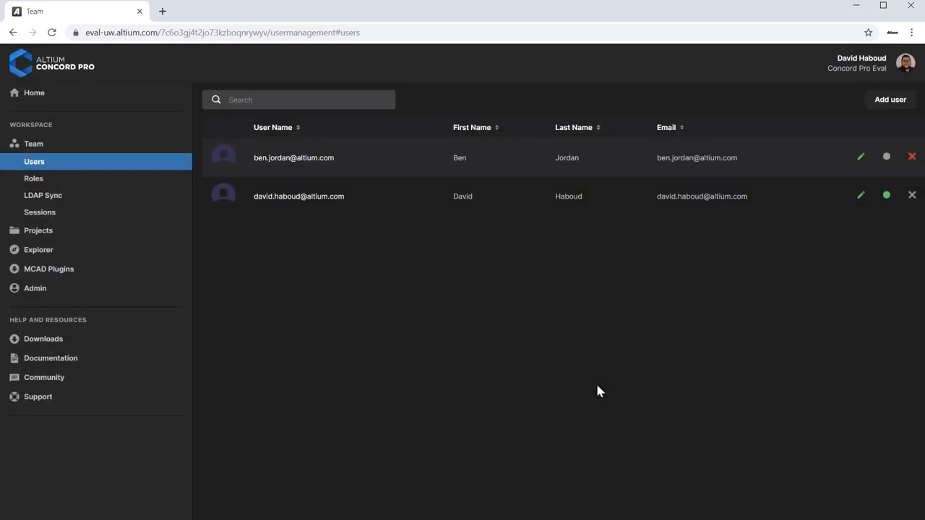
mouse_move(33, 178)
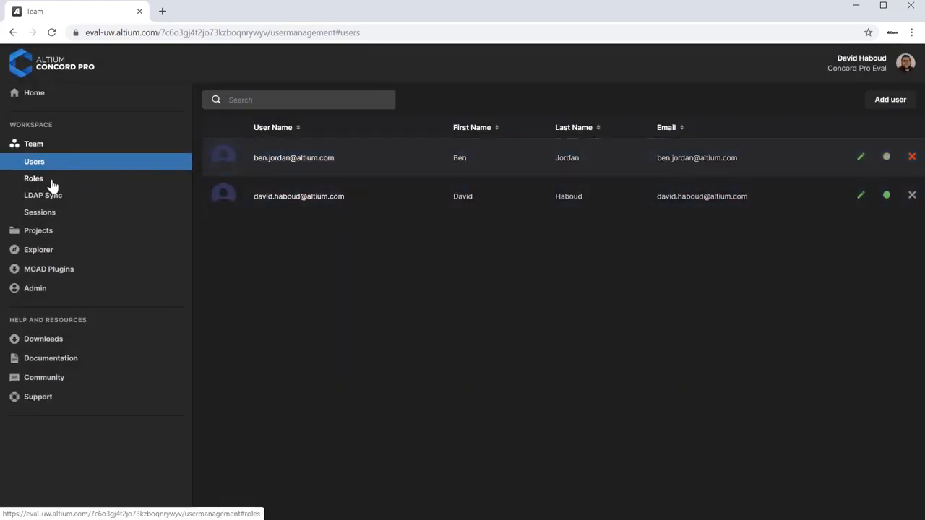
- Create the role 'Test Role' with member 'Davi…' assigned
left_click(33, 179)
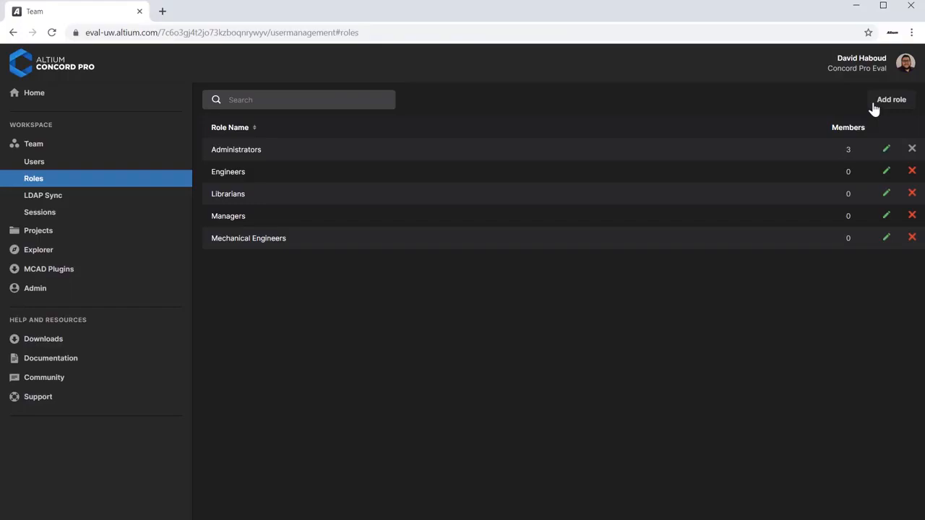
left_click(890, 99)
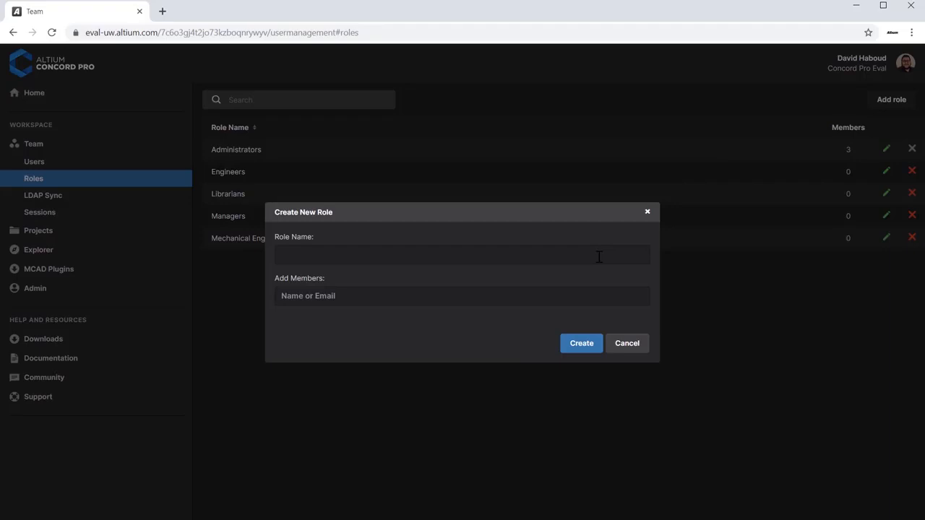
type("Test Role")
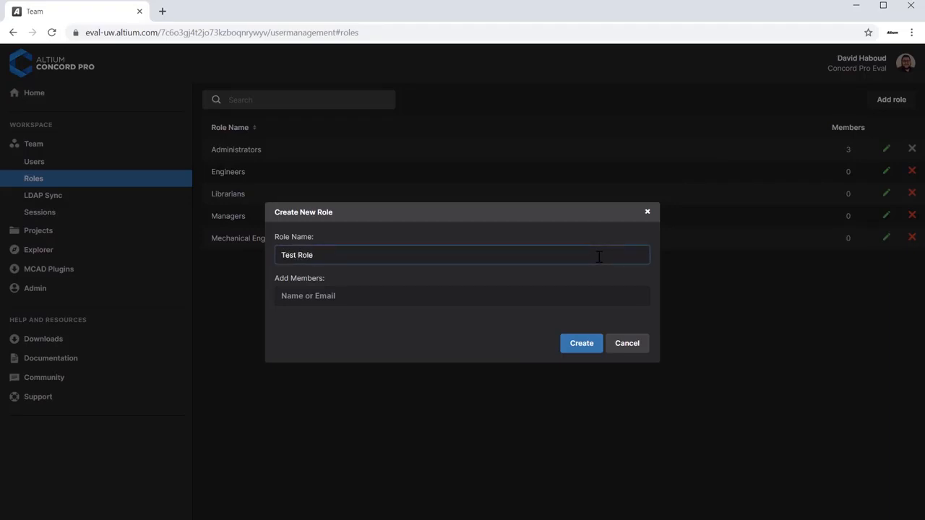
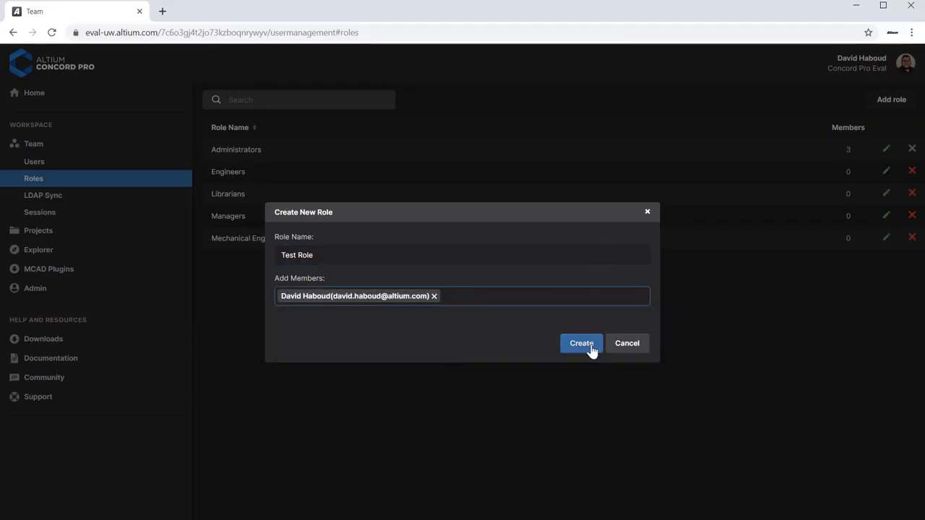
left_click(581, 343)
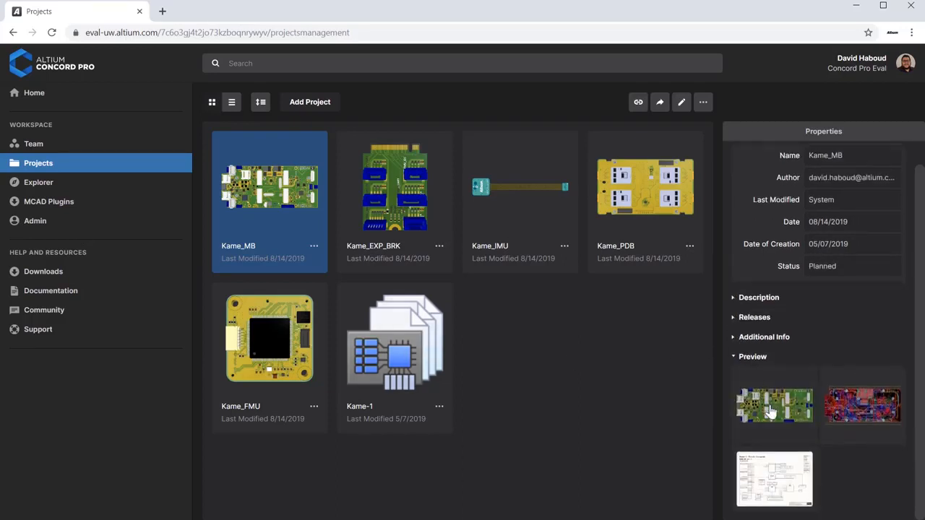
- Open the Kame_MB schematic preview image in its own tab
left_click(771, 477)
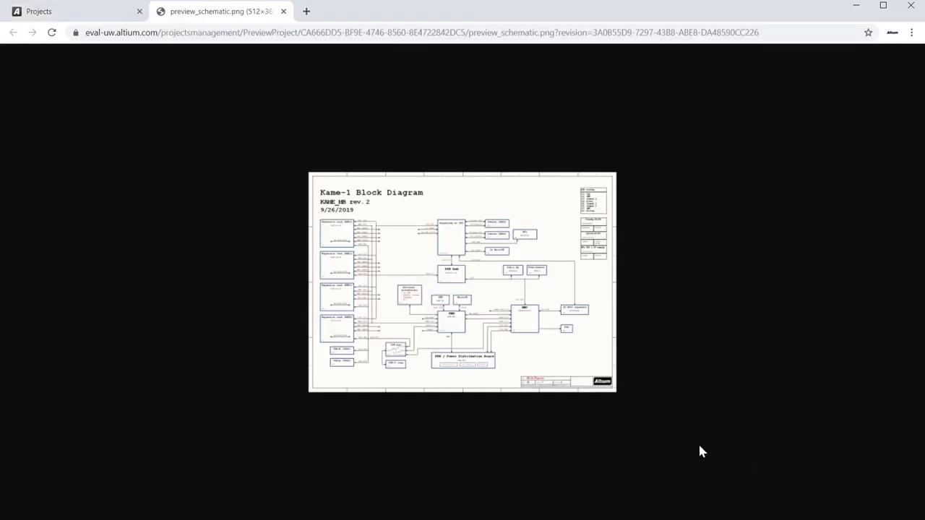
mouse_move(242, 92)
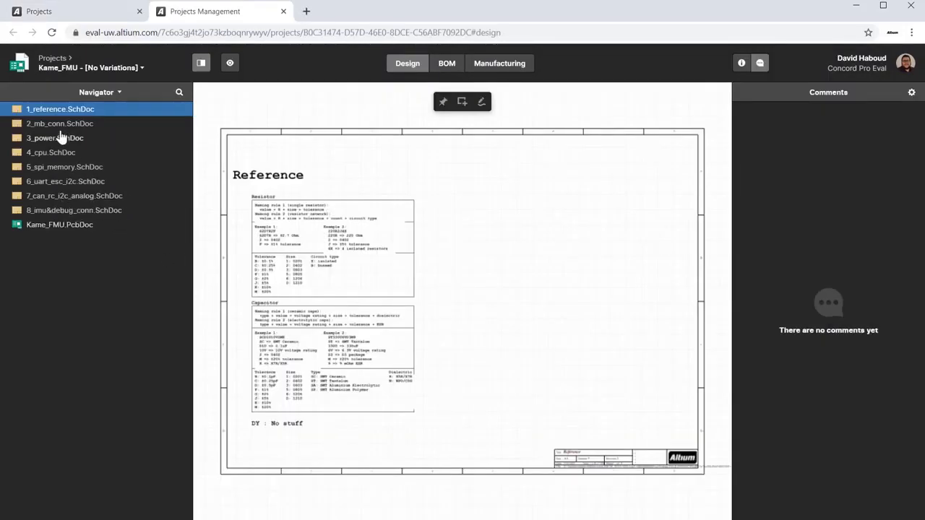
- Post a 'Web Review' area comment on 2_mb_conn.SchDoc, then open Kame_FMU.PcbDoc
left_click(60, 123)
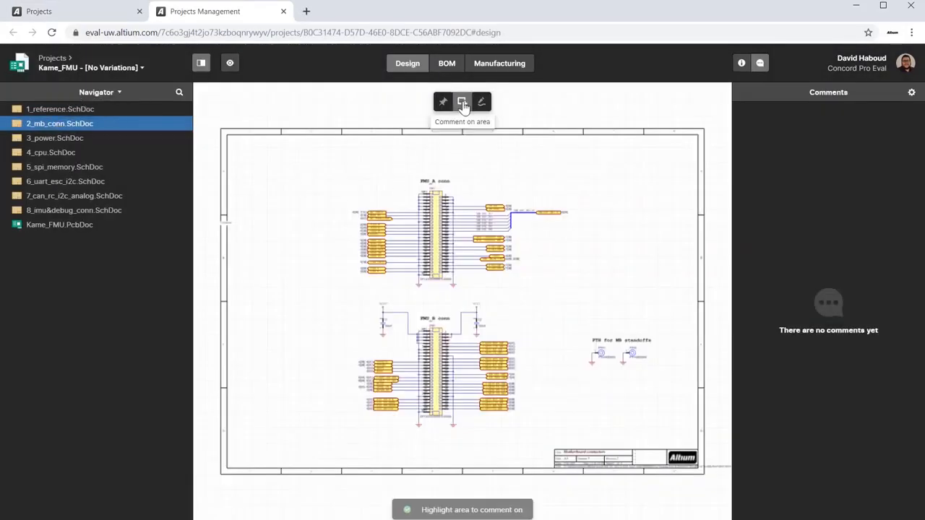
left_click_drag(320, 287, 543, 429)
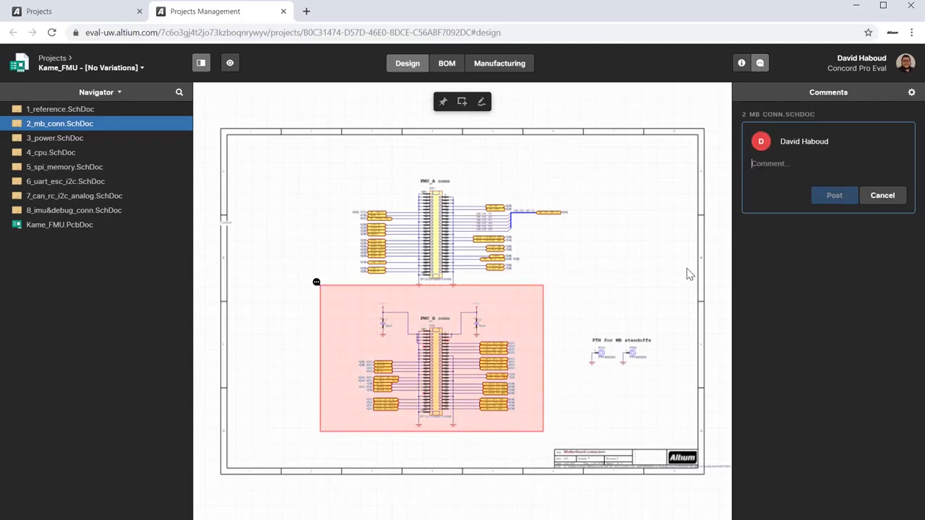
type("Web Review")
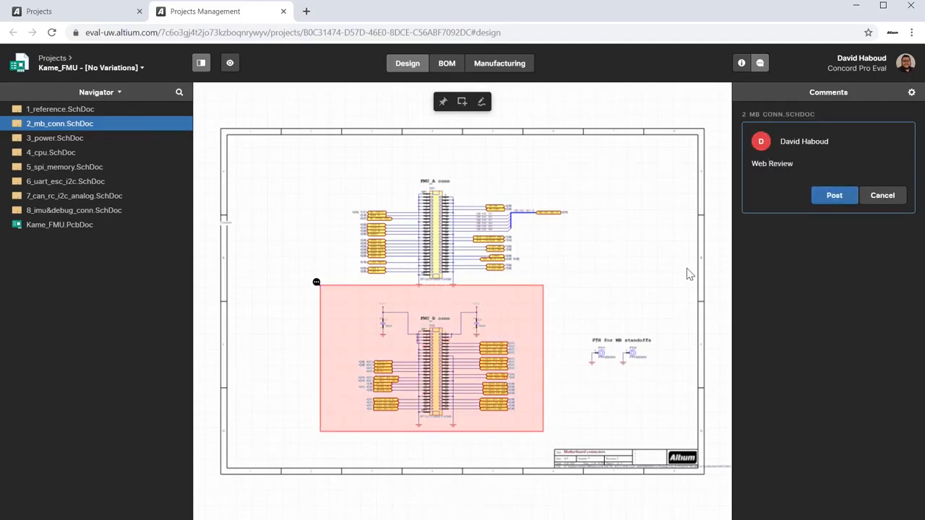
left_click(834, 195)
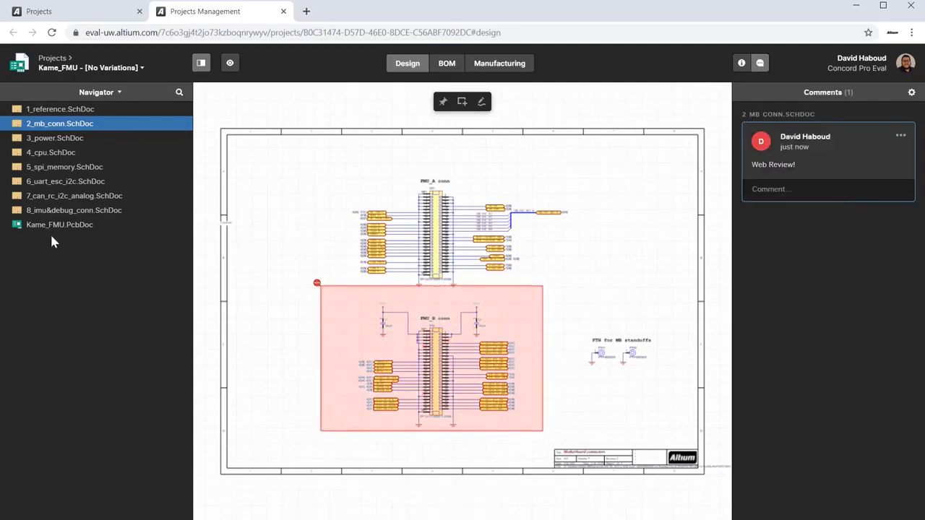
left_click(59, 225)
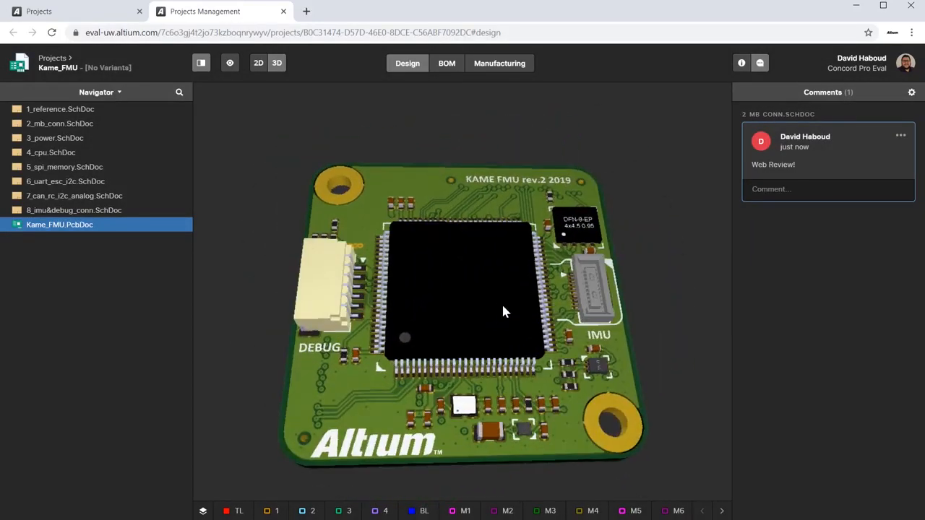
- View the Kame_FMU BOM and releases, then start sending a release to a manufacturer
left_click(446, 63)
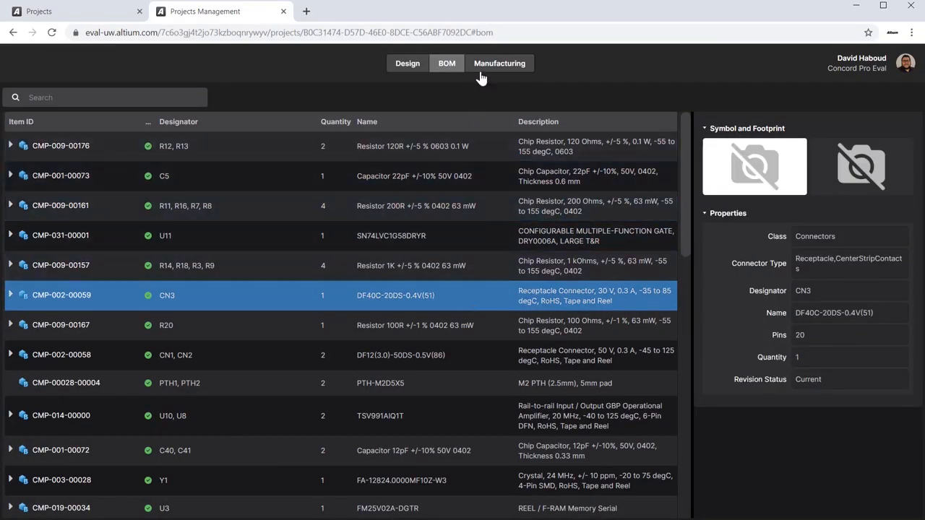
left_click(499, 63)
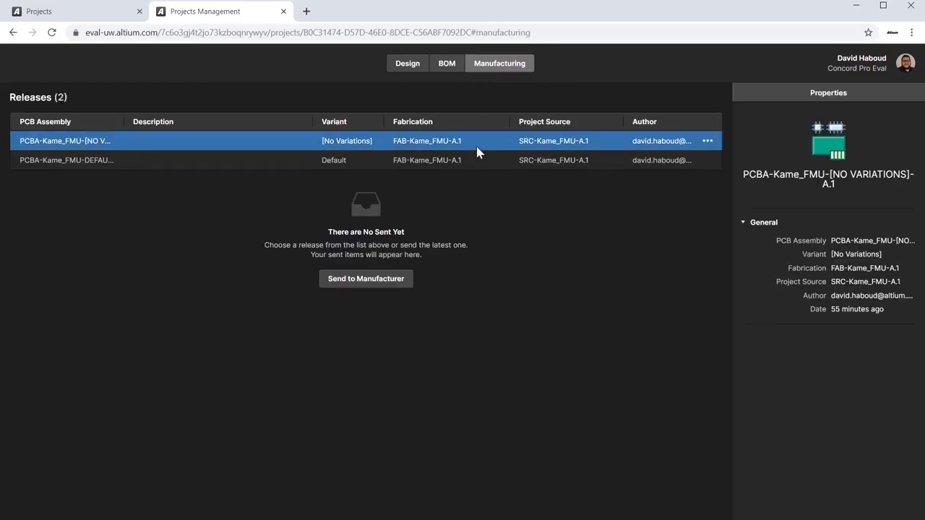
left_click(66, 160)
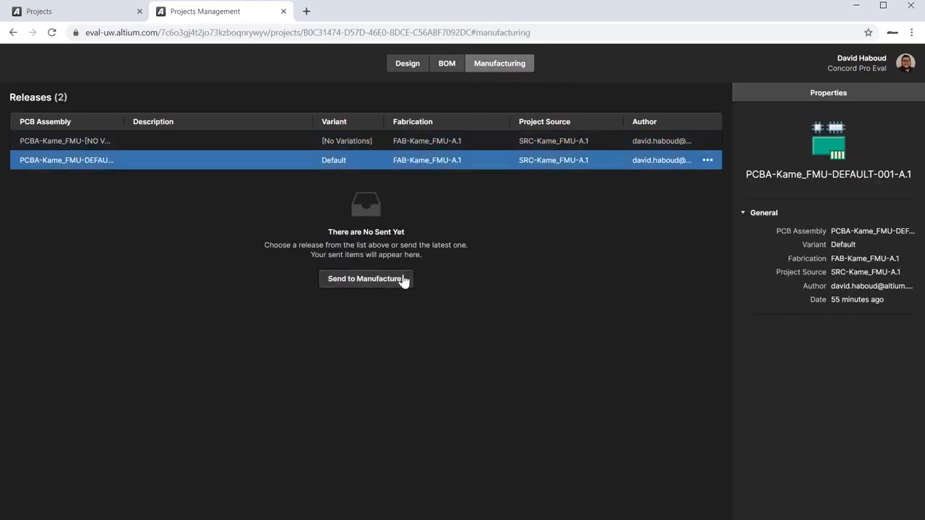
left_click(366, 279)
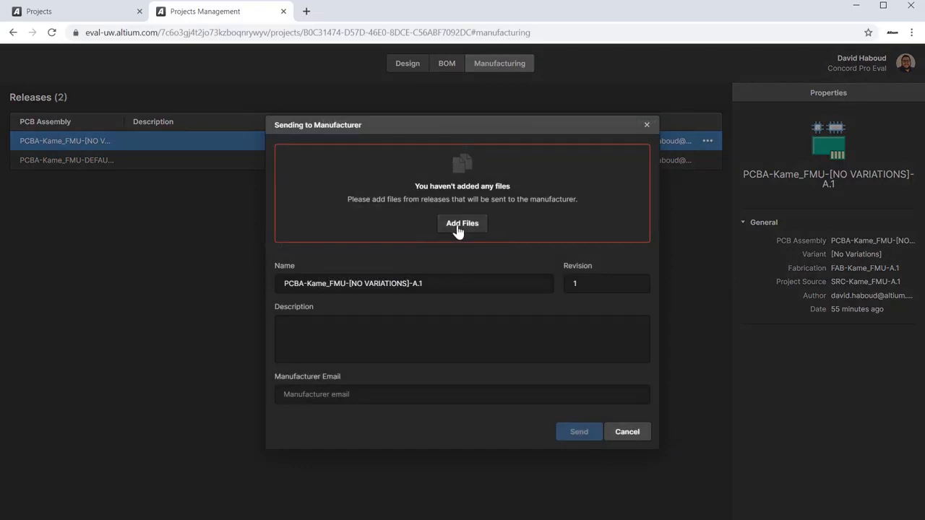
mouse_move(627, 432)
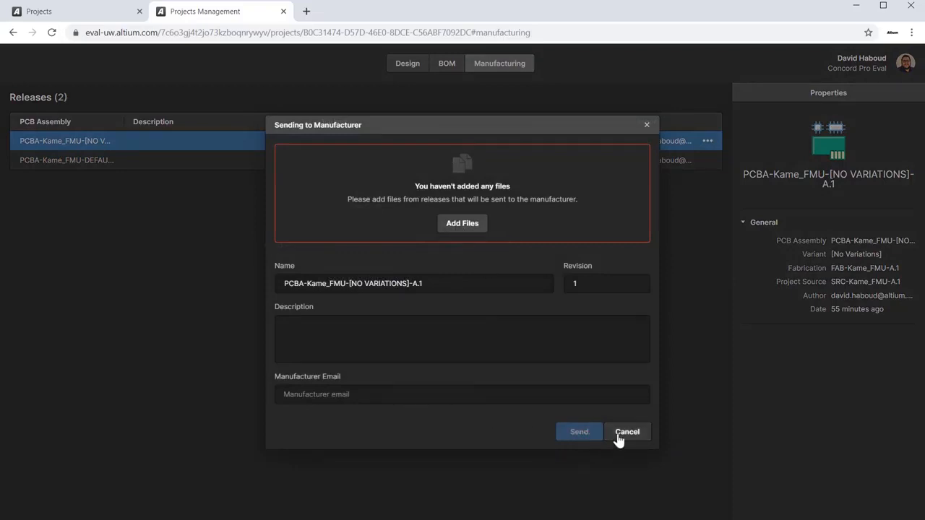
- Cancel the manufacturer send and go to the Explorer
left_click(627, 431)
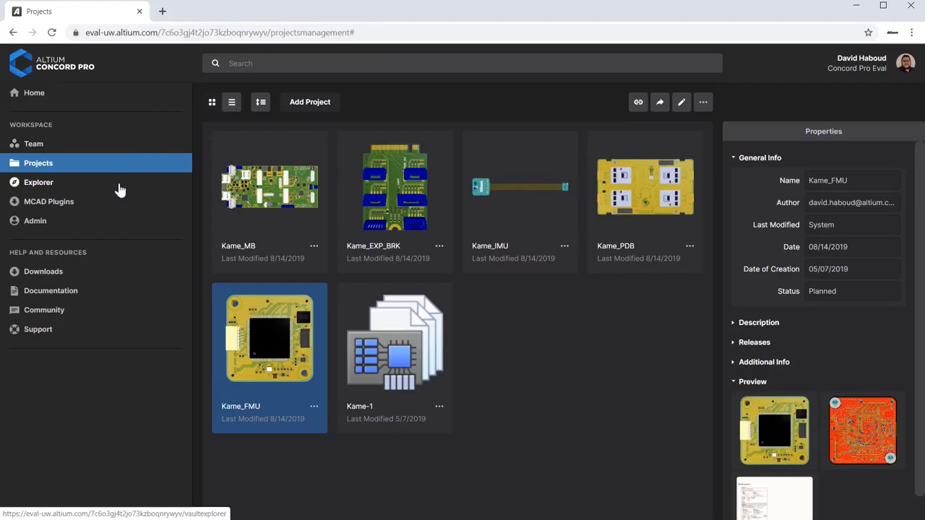
left_click(39, 182)
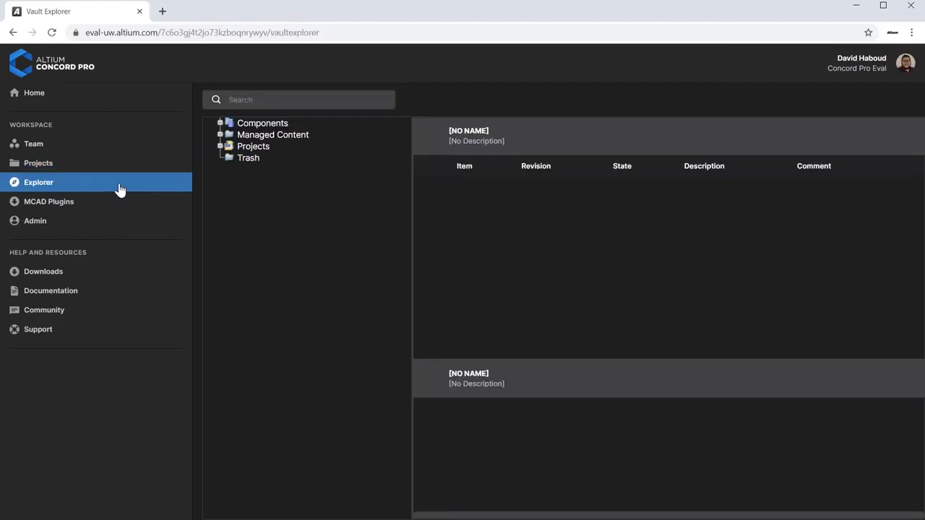
mouse_move(222, 128)
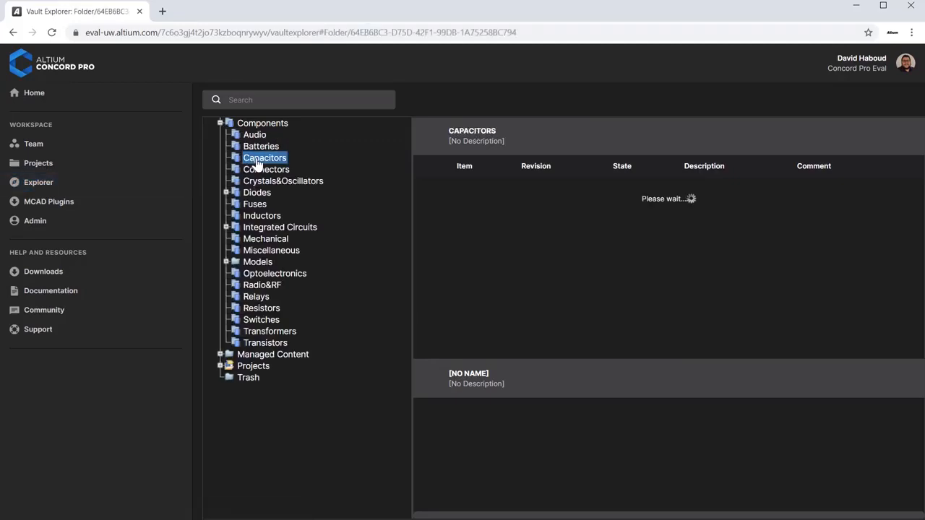
- Inspect capacitor CMP-001-00040, collapse Components, and list the Kame_FMU project folder's items
left_click(265, 158)
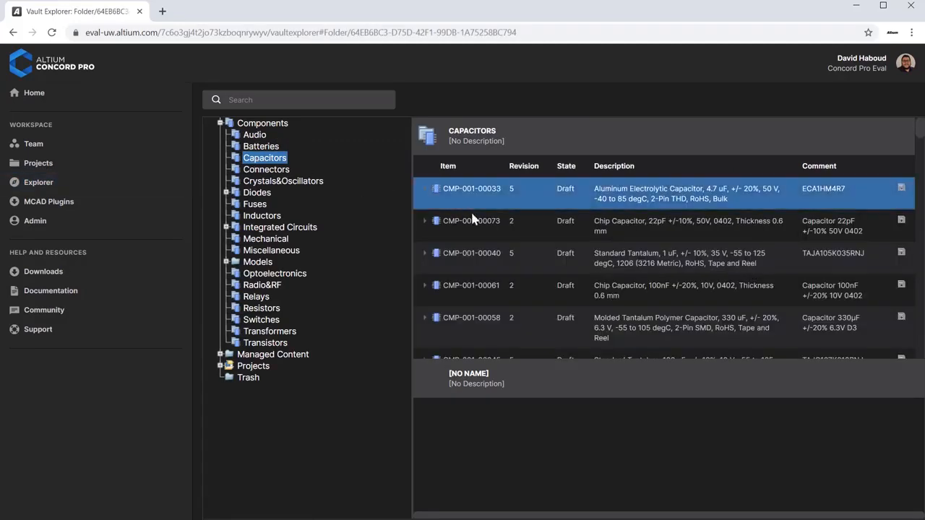
left_click(488, 221)
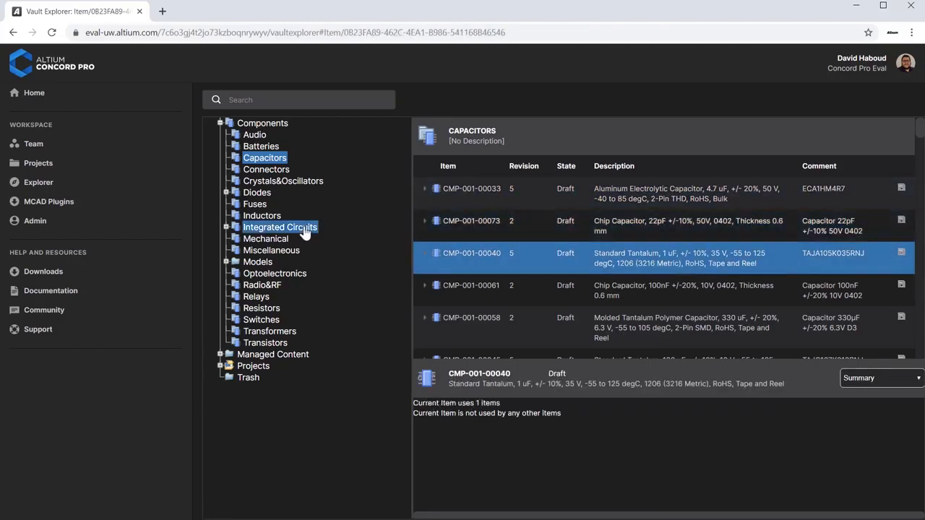
mouse_move(225, 237)
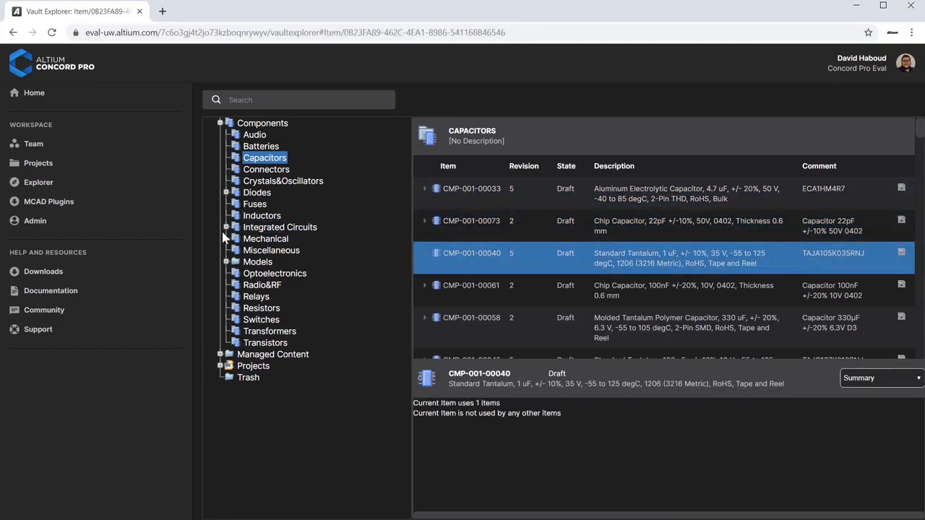
left_click(226, 227)
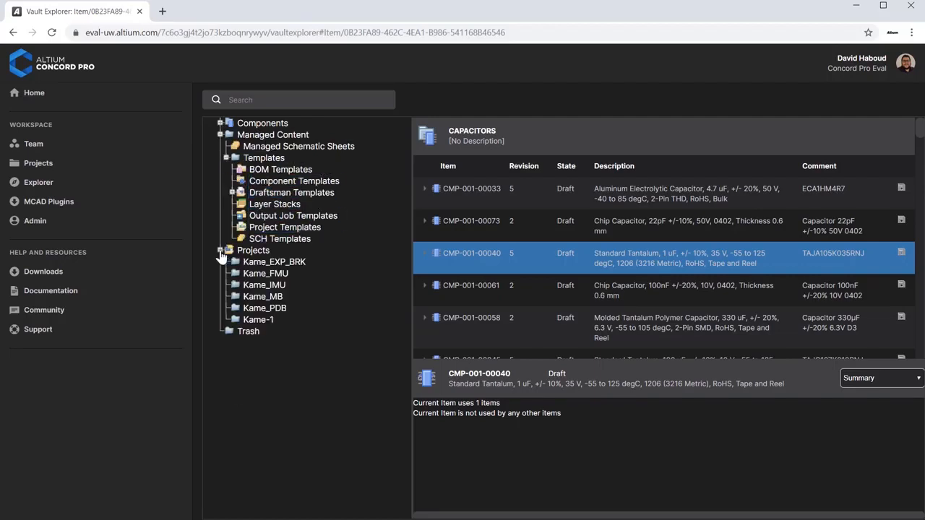
left_click(265, 273)
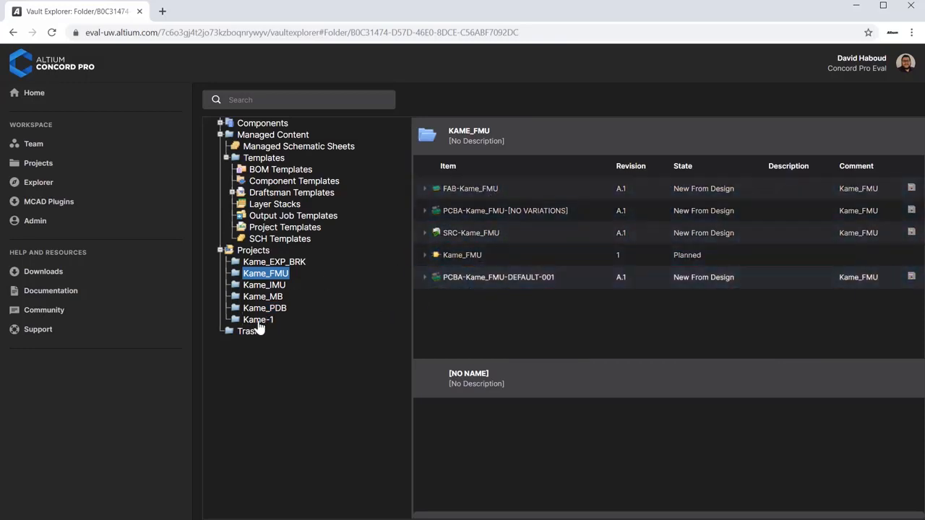
mouse_move(66, 210)
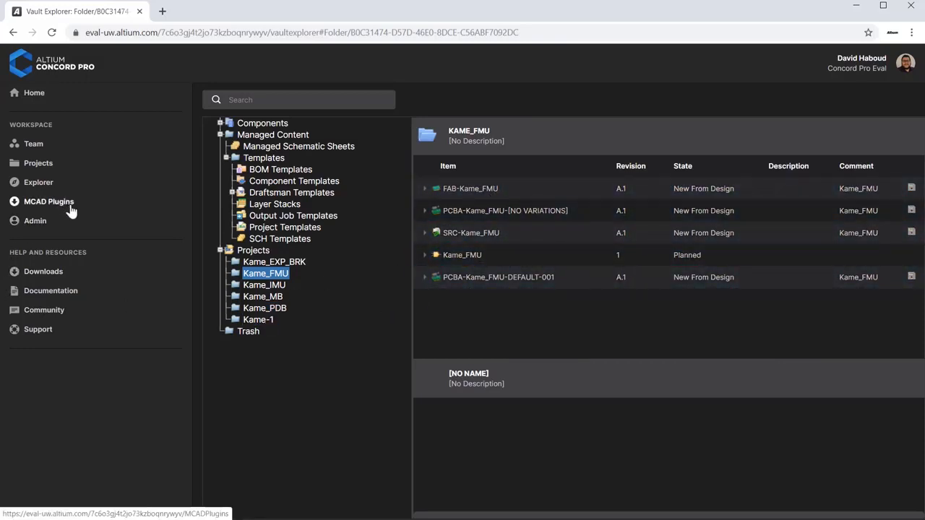
left_click(49, 200)
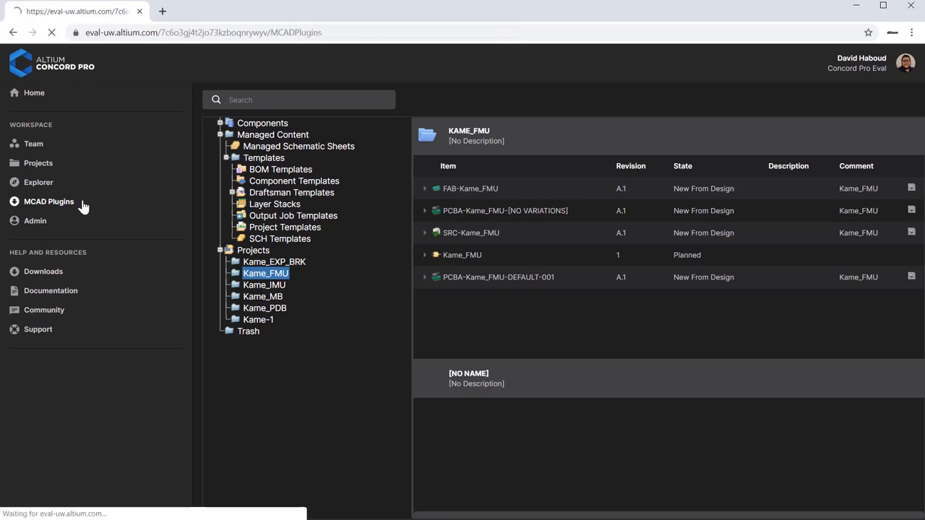
- Open the SOLIDWORKS CoDesigner getting-started guide and scroll through to its synchronization steps
left_click(49, 202)
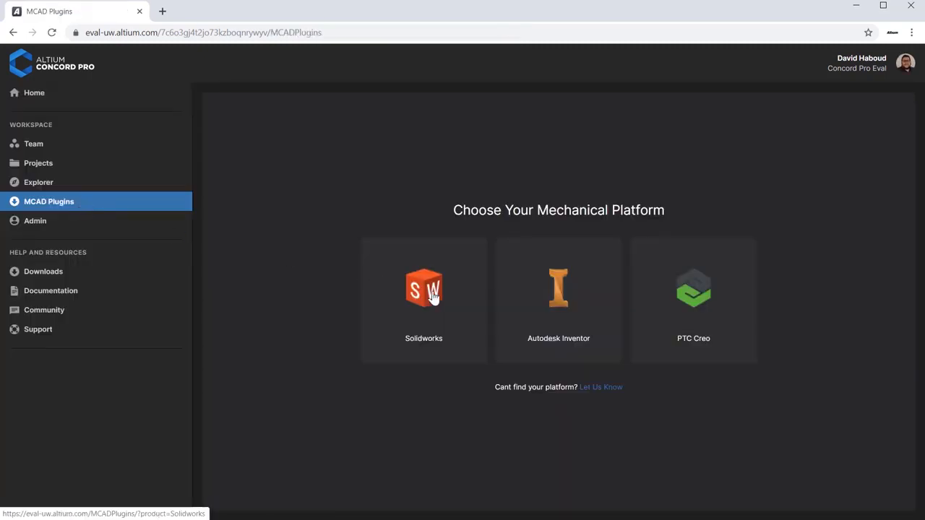
left_click(424, 290)
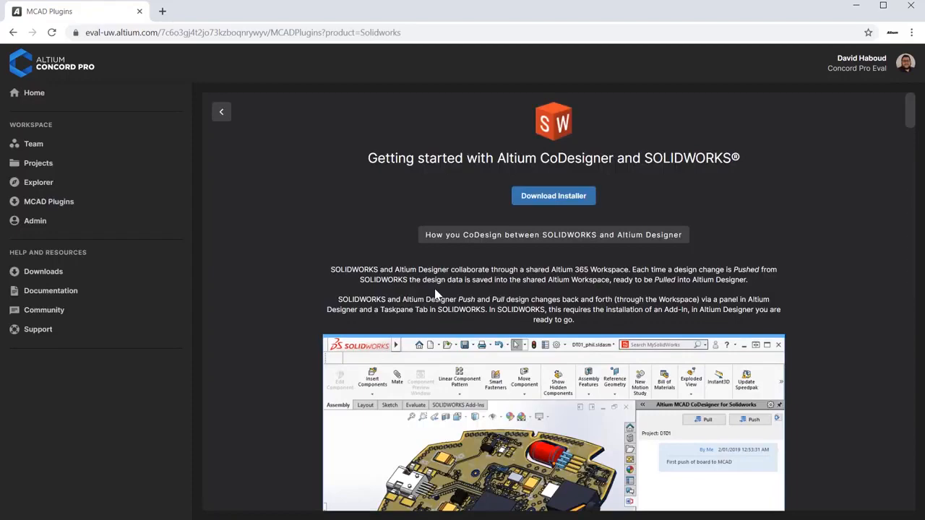
mouse_move(560, 215)
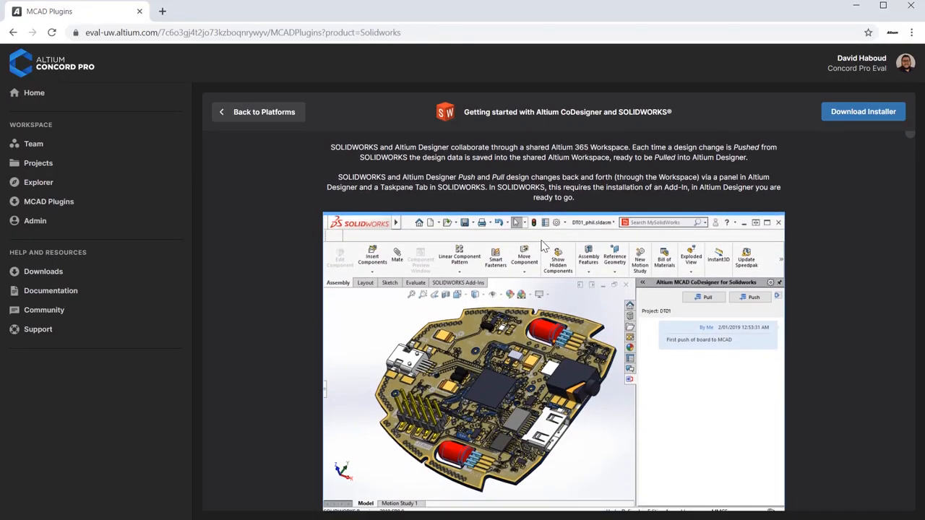
scroll("down", 3)
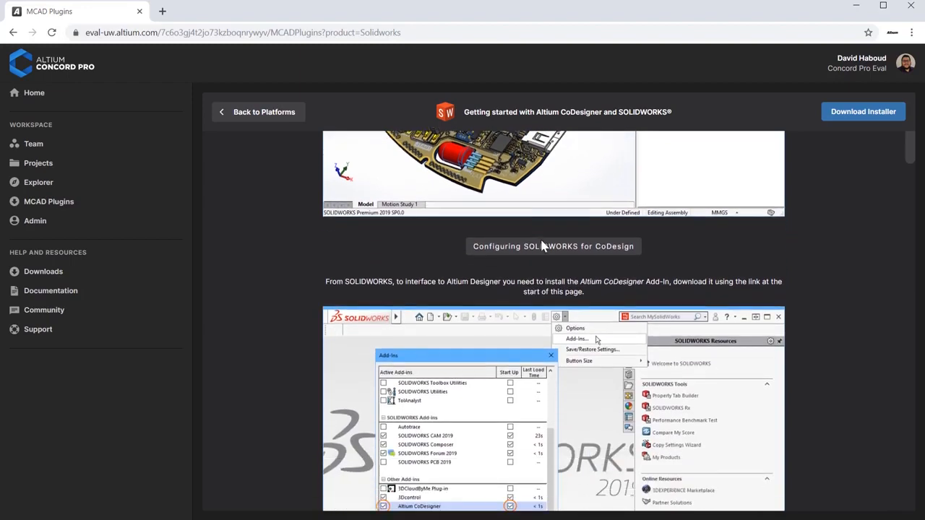
scroll("down", 3)
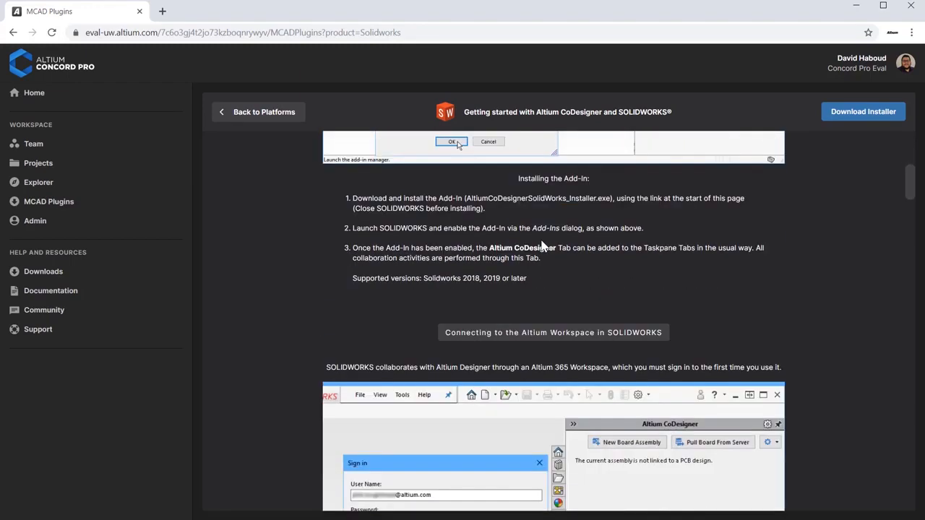
scroll("down", 3)
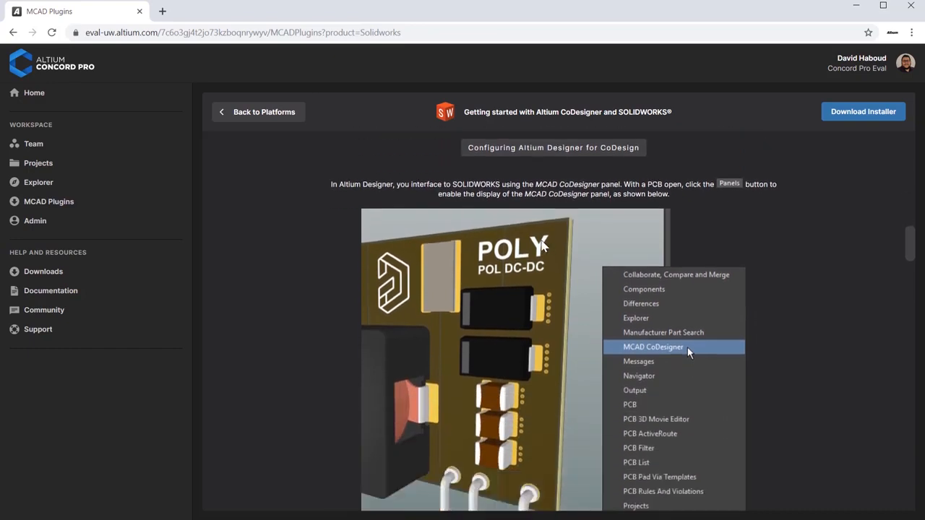
scroll("down", 3)
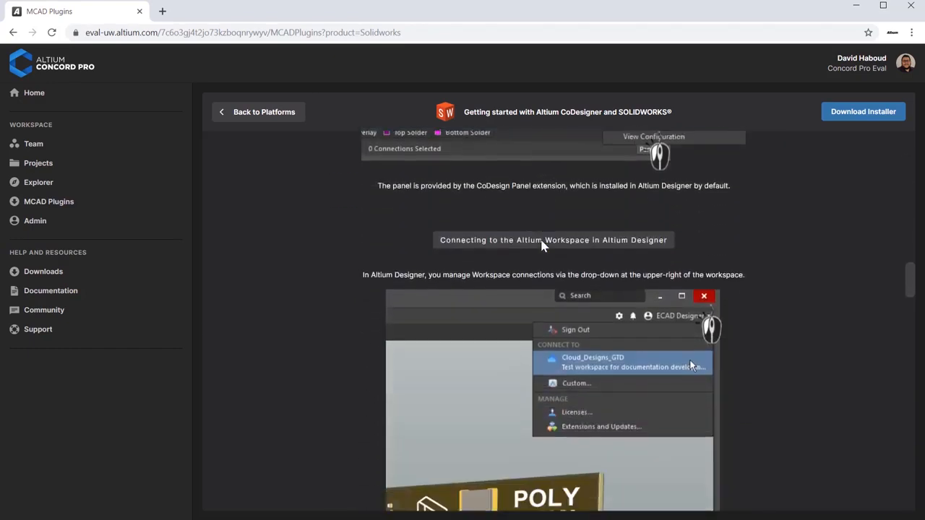
scroll("down", 3)
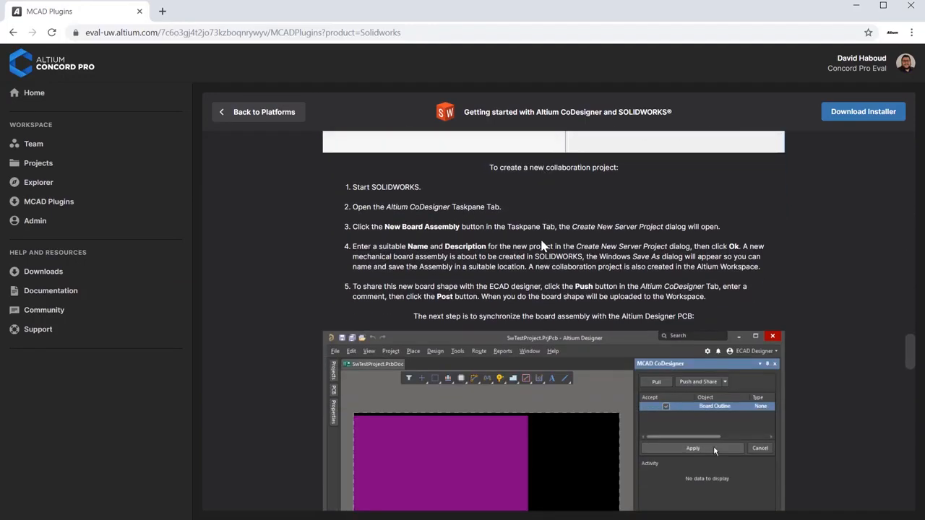
scroll("down", 3)
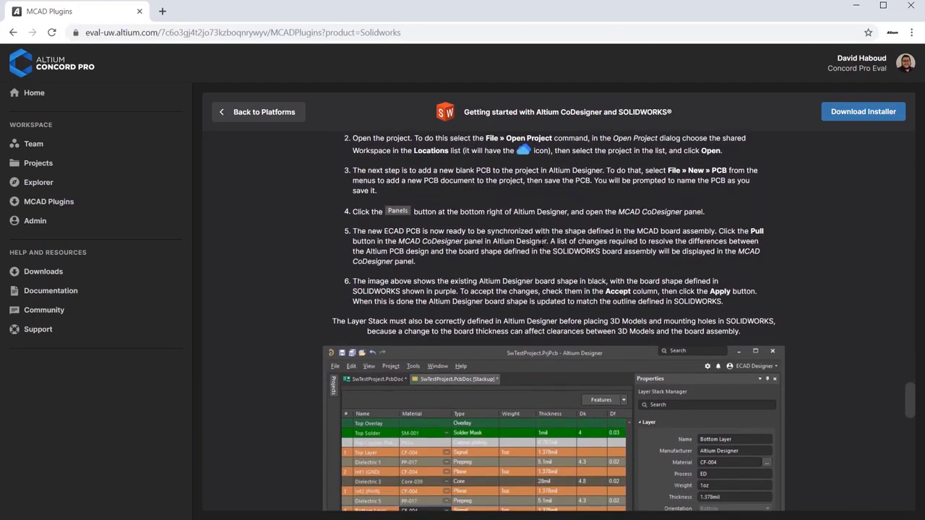
scroll("down", 3)
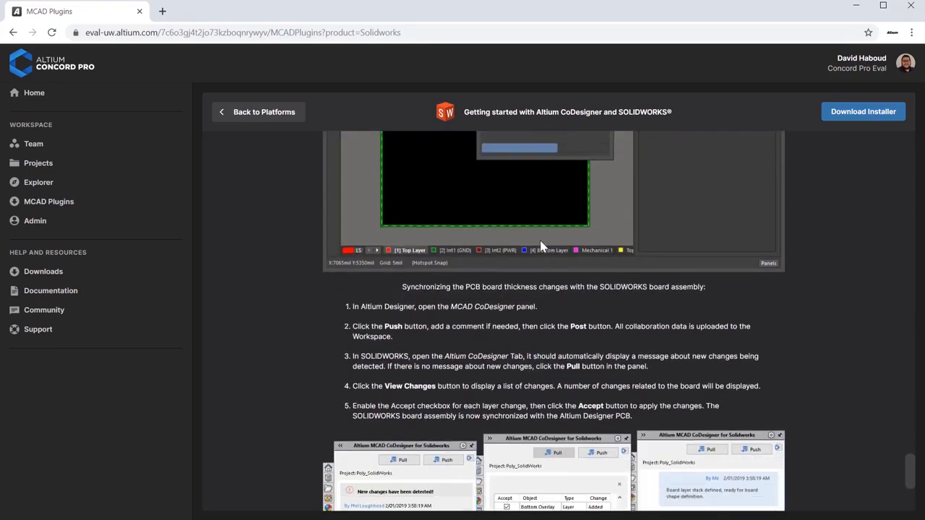
scroll("down", 3)
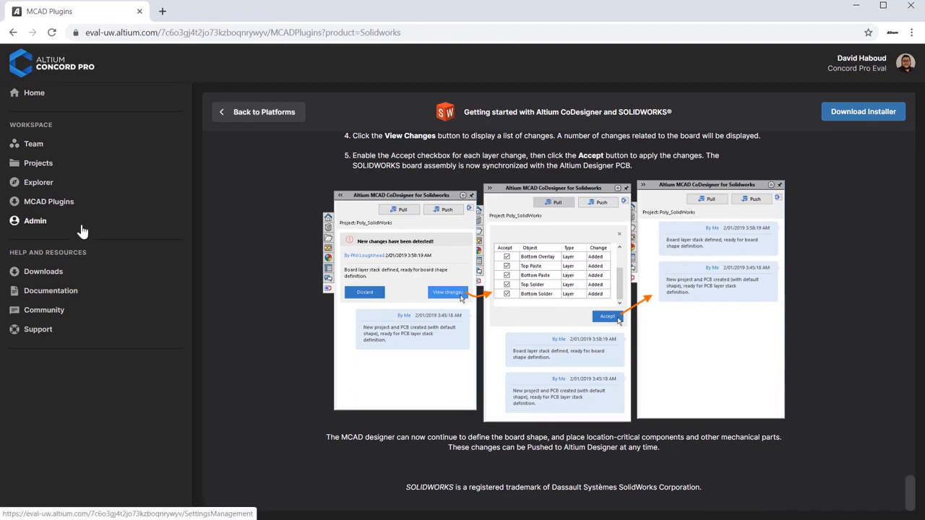
- Browse the Projects, Email Notifications, Vault, Lifecycle, Components, Data Cleanup and MCAD CoDesigner settings pages
left_click(34, 221)
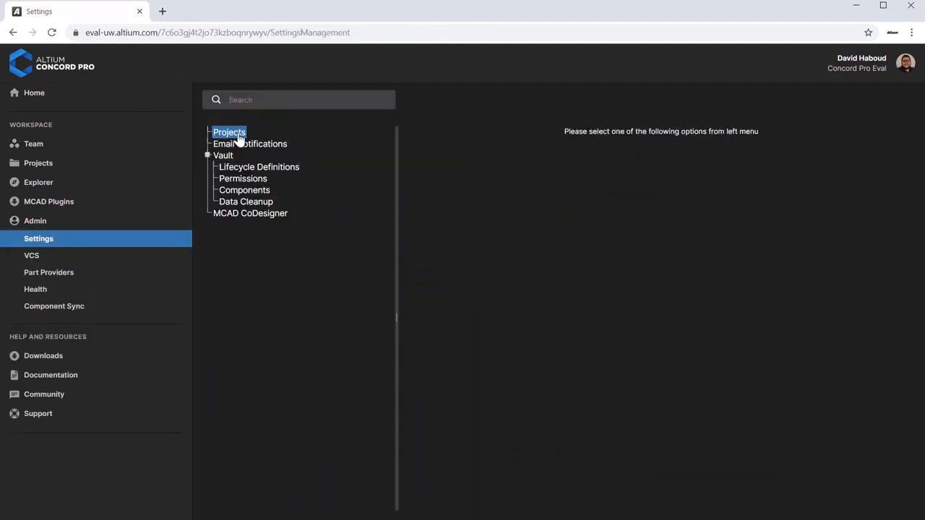
left_click(229, 133)
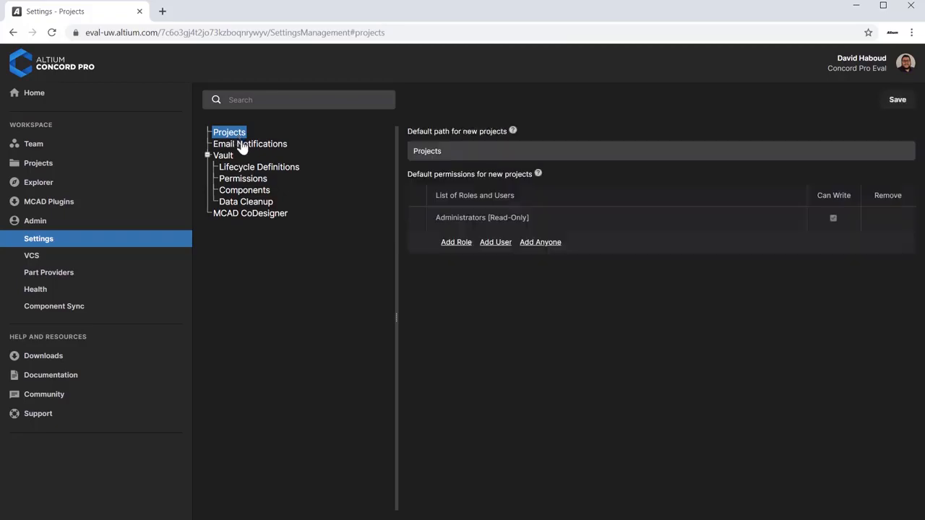
left_click(250, 144)
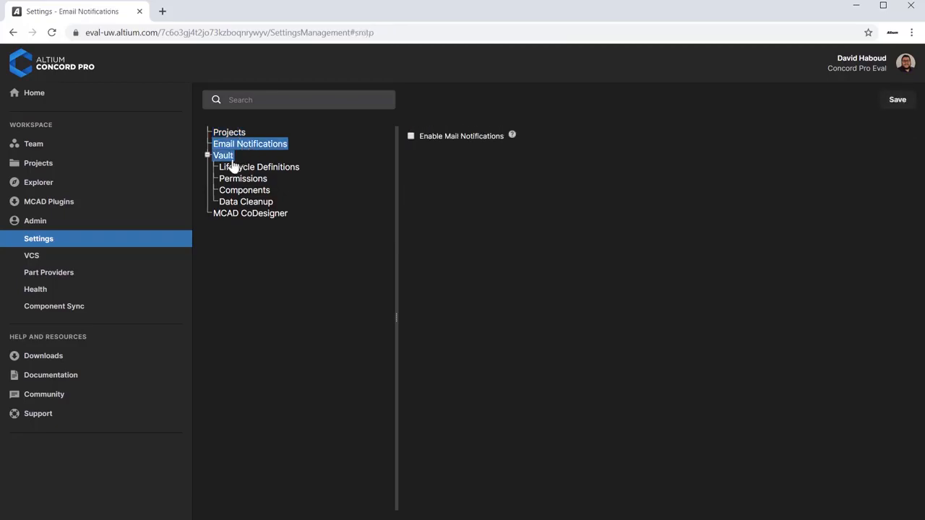
left_click(223, 155)
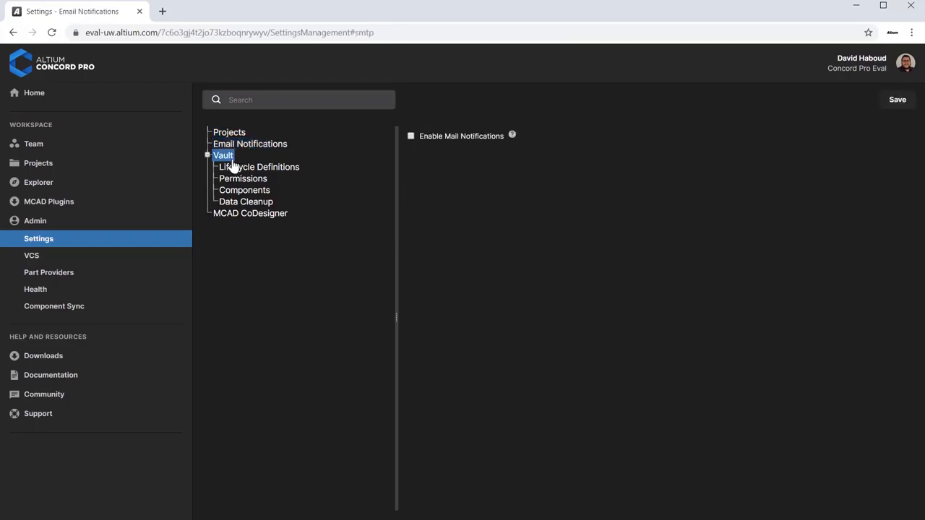
left_click(258, 167)
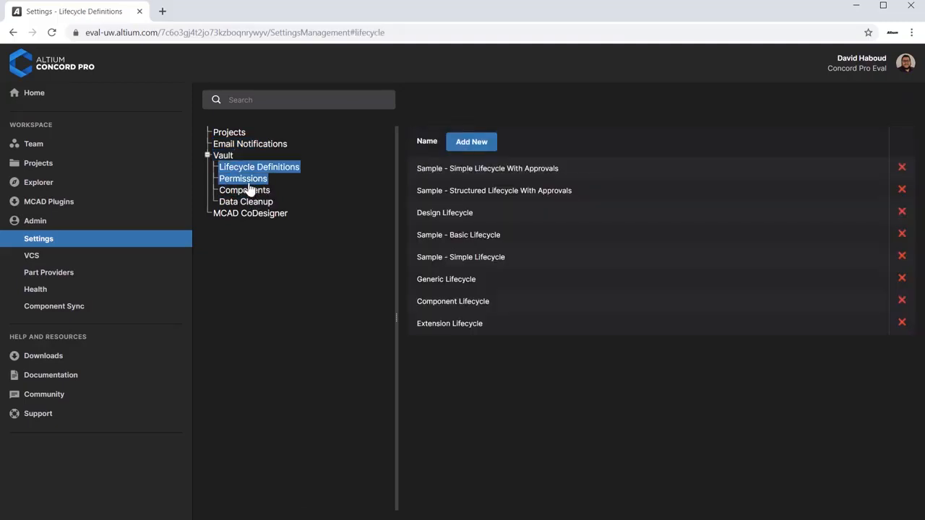
left_click(245, 189)
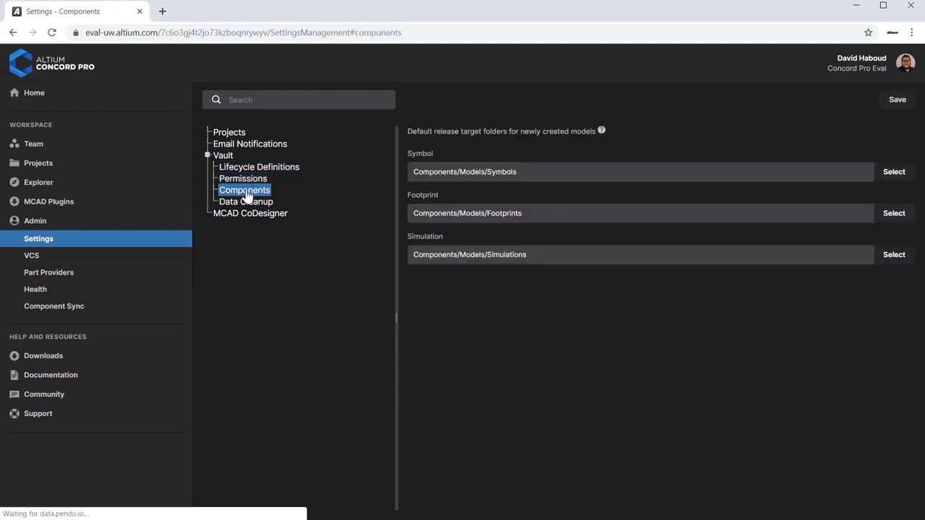
left_click(246, 202)
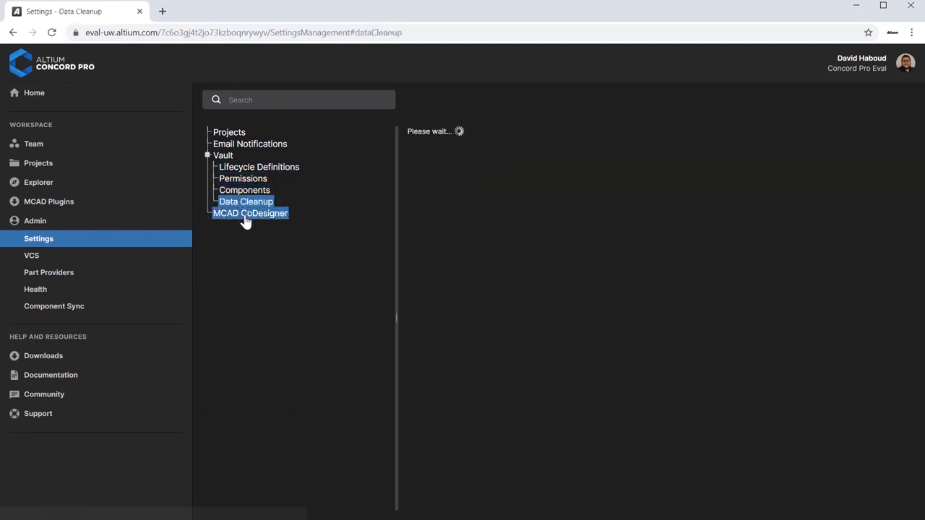
left_click(250, 212)
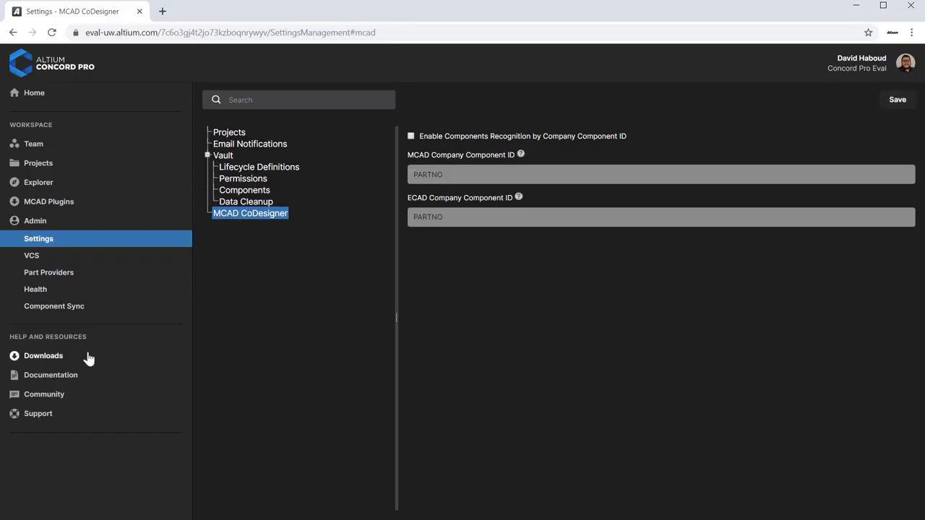
mouse_move(55, 374)
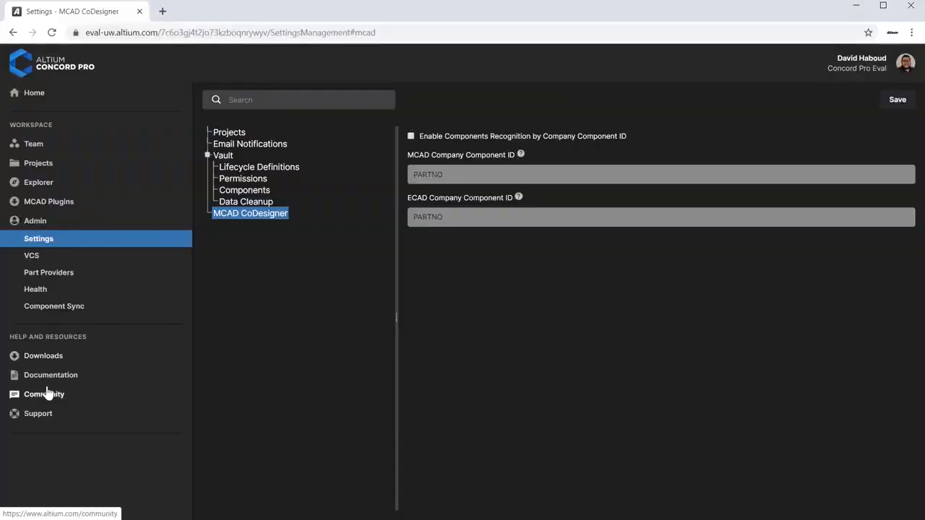
left_click(50, 375)
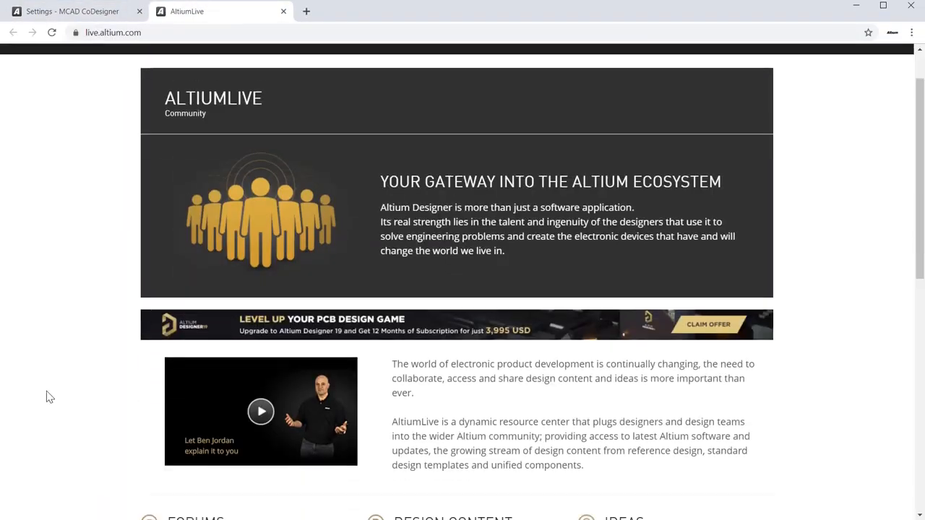
left_click(72, 11)
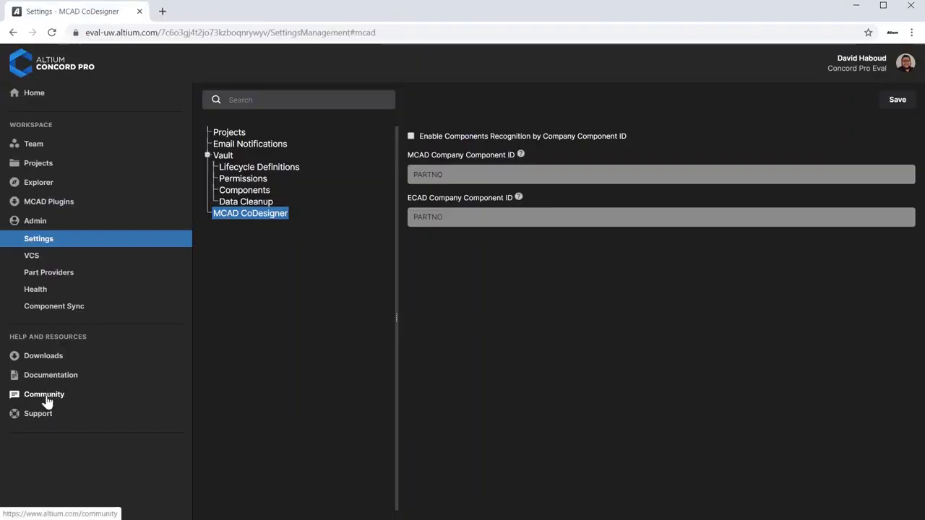